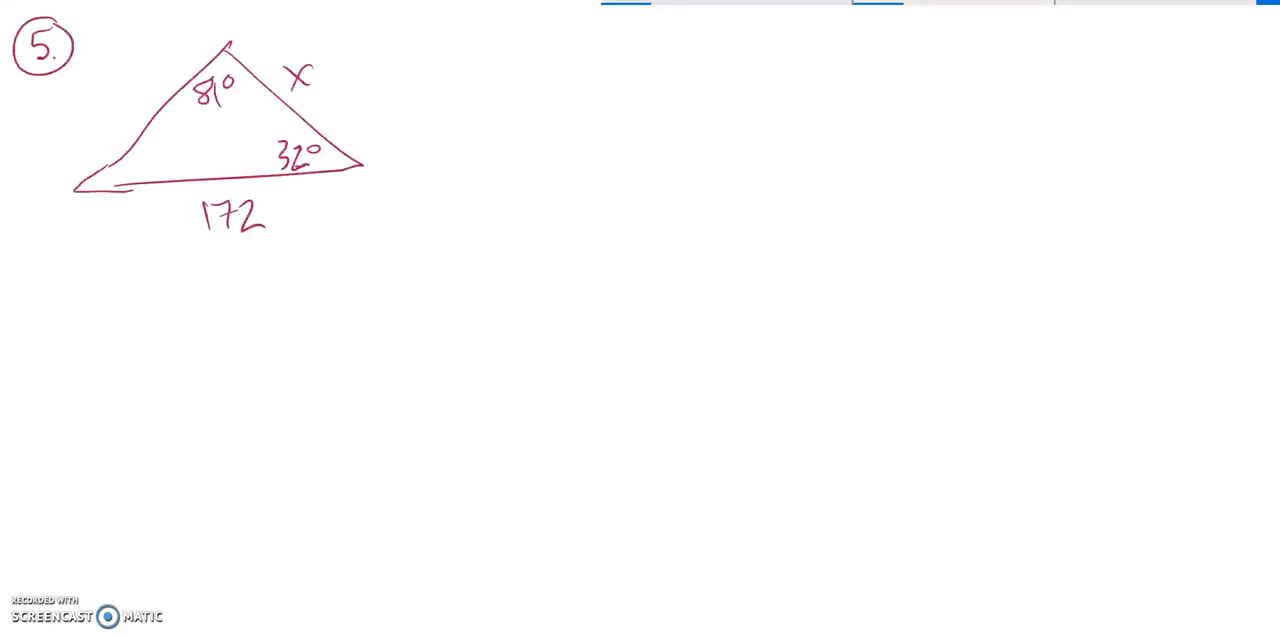
Draw an arrow to the right of side x on problem 5's triangle, pointing at x.
left_click_drag(330, 74, 385, 74)
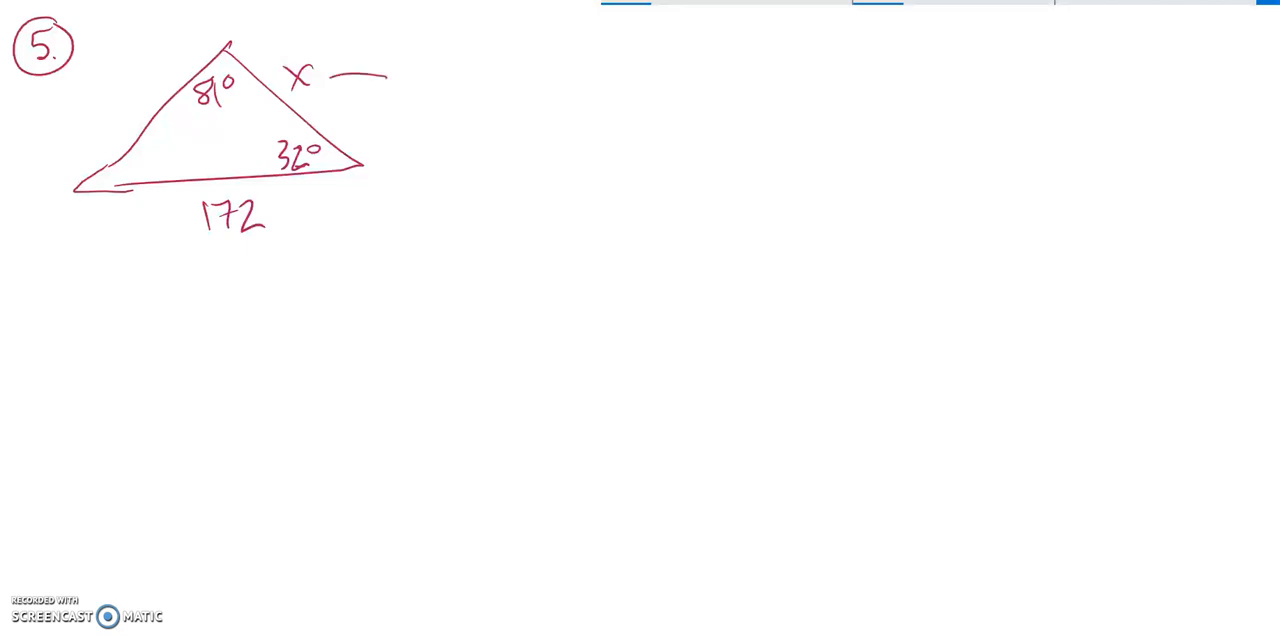
left_click_drag(350, 80, 320, 85)
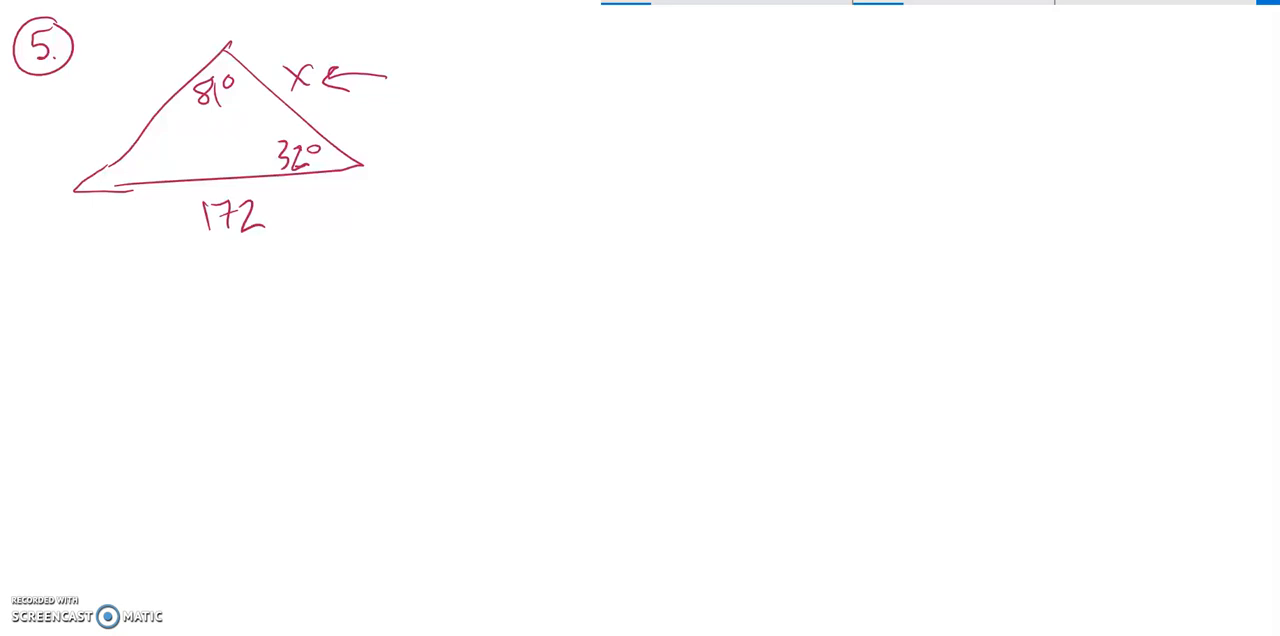
Link side x to its opposite angle and write 180-(81+32) = 67° for the third corner.
left_click_drag(213, 113, 215, 178)
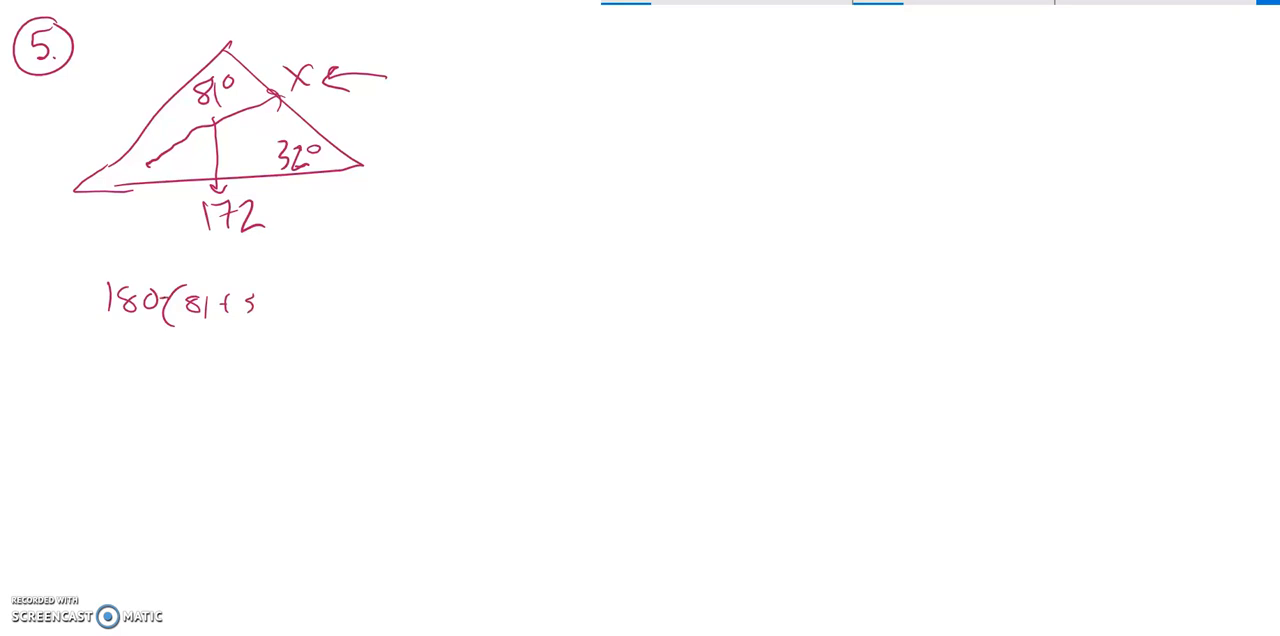
type("2)")
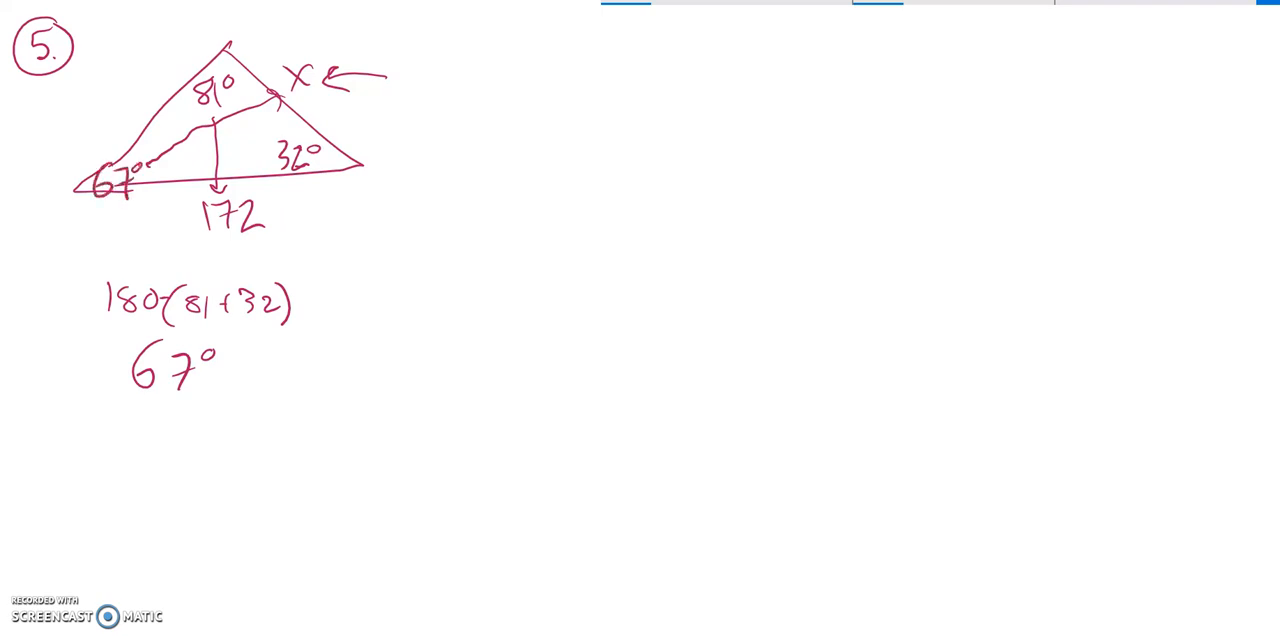
Write x / sin67° = 172 with a fraction bar under 172, right of the triangle.
left_click_drag(400, 220, 460, 280)
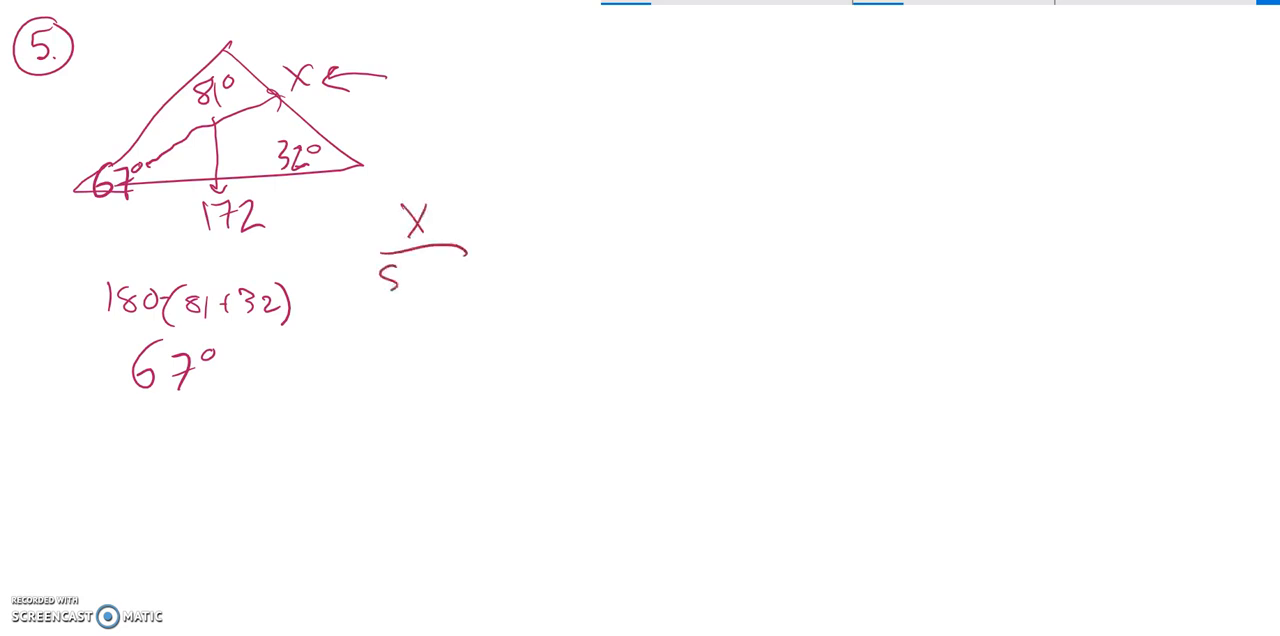
type("Sin67°")
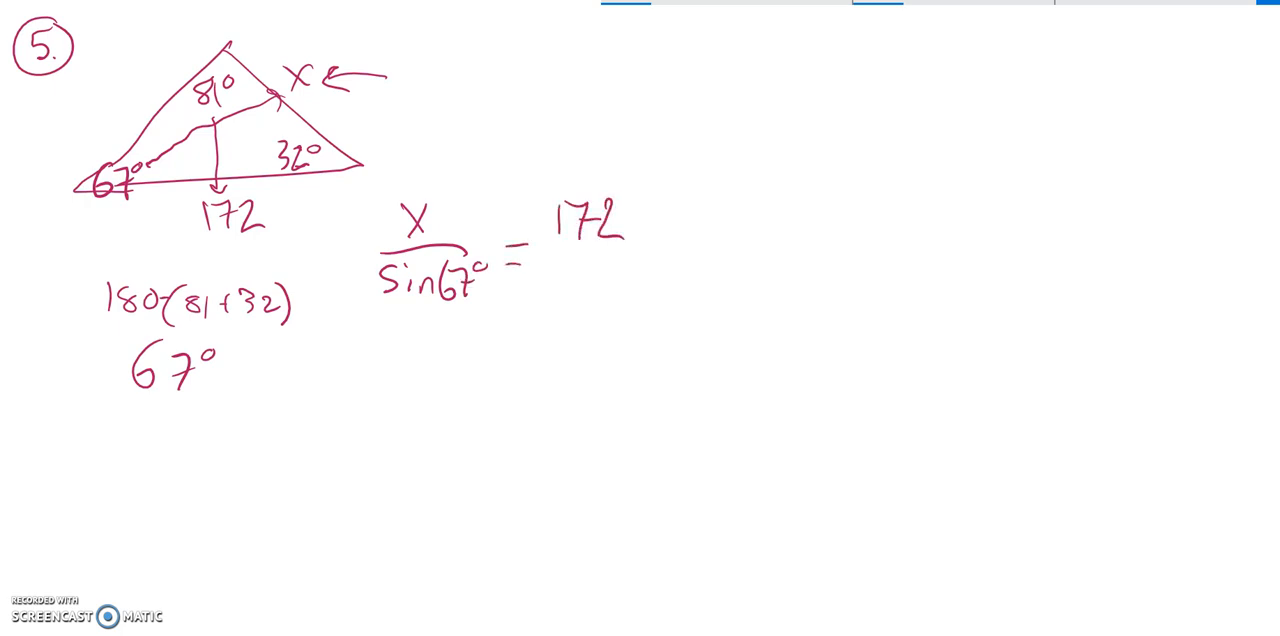
left_click_drag(548, 243, 642, 240)
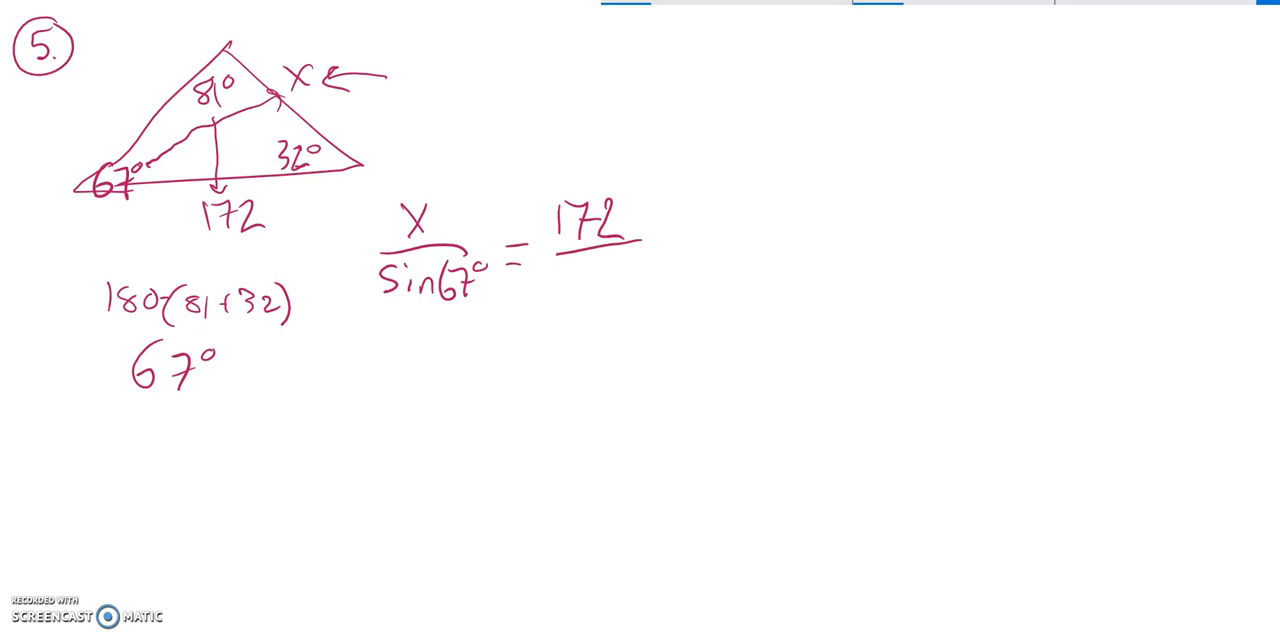